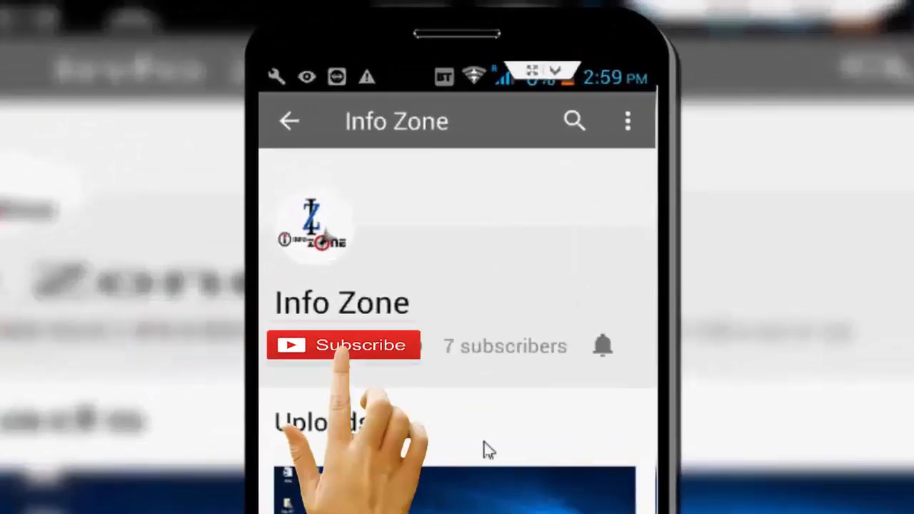
Step: Pause the YouTube video about fixing Windows 10 update error KB4023057
click(344, 345)
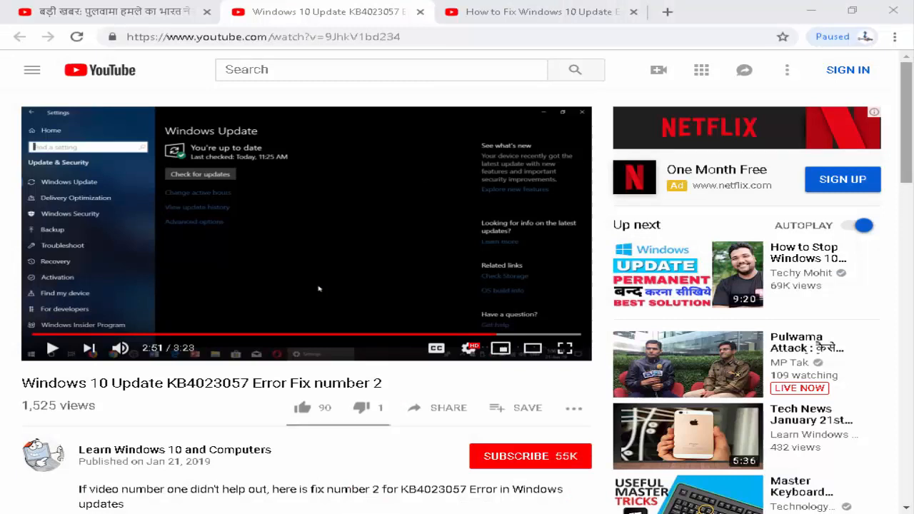
mouse_move(197, 391)
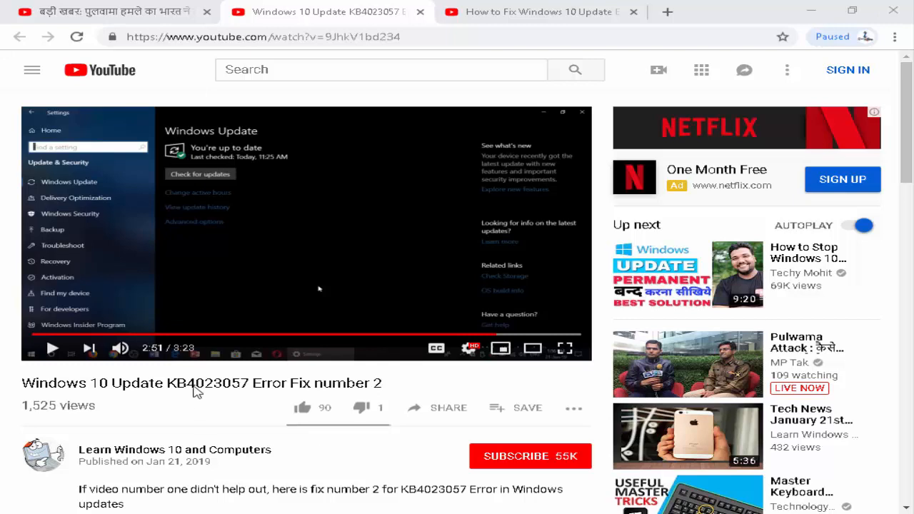
mouse_move(271, 398)
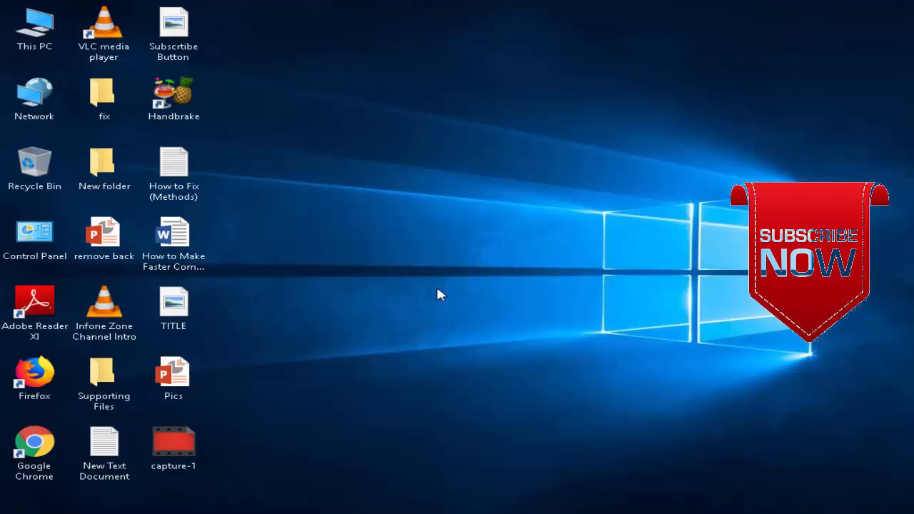
mouse_move(465, 272)
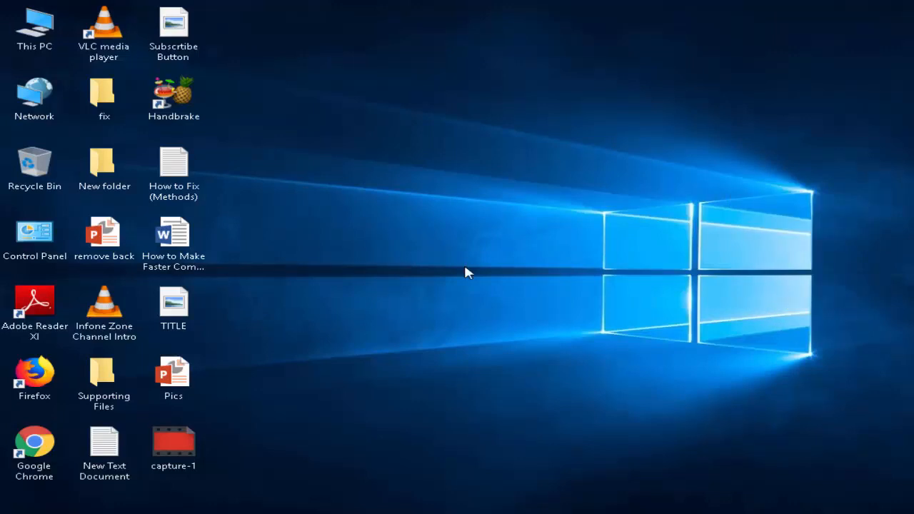
Step: Search the Start menu for 'services'
click(11, 507)
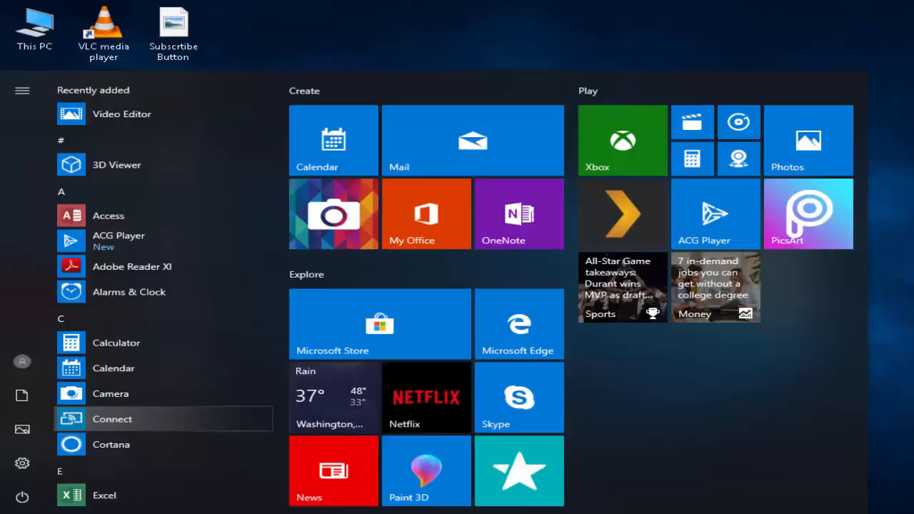
text(s)
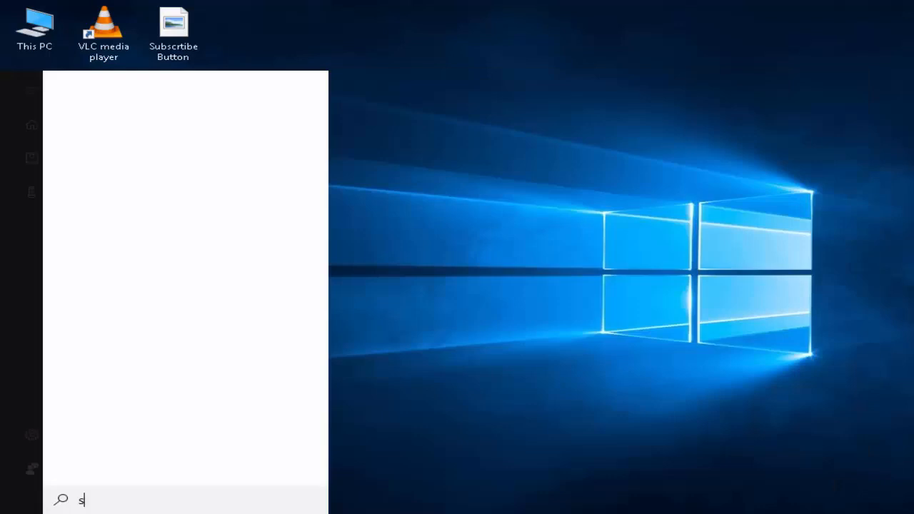
text(ervices)
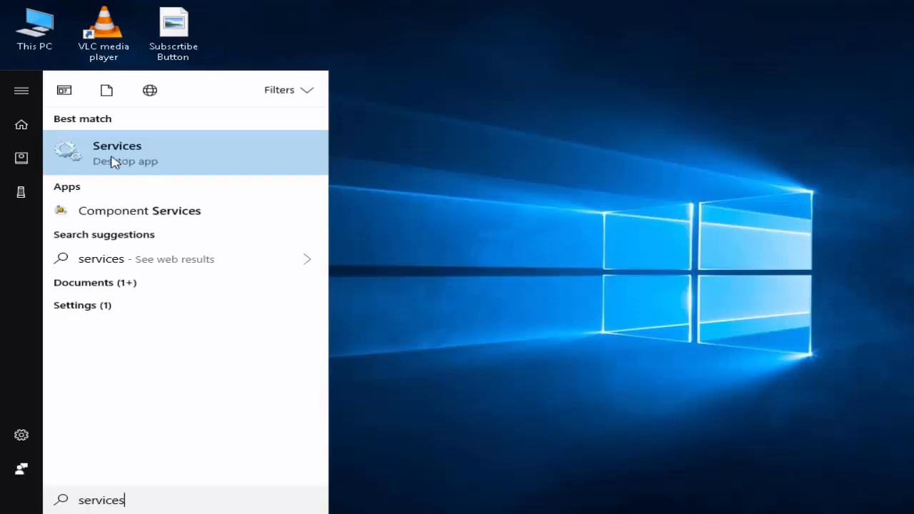
Step: Set Background Intelligent Transfer Service startup to Automatic and stop it
click(117, 152)
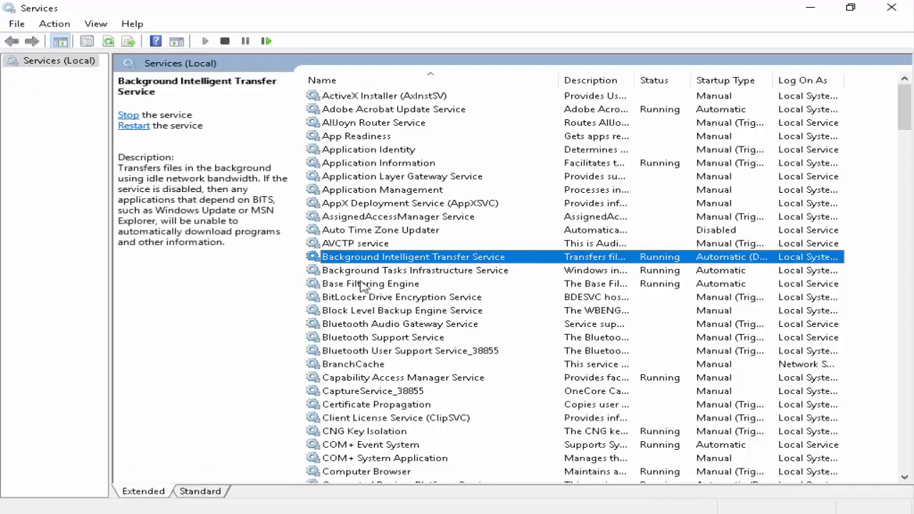
mouse_move(468, 268)
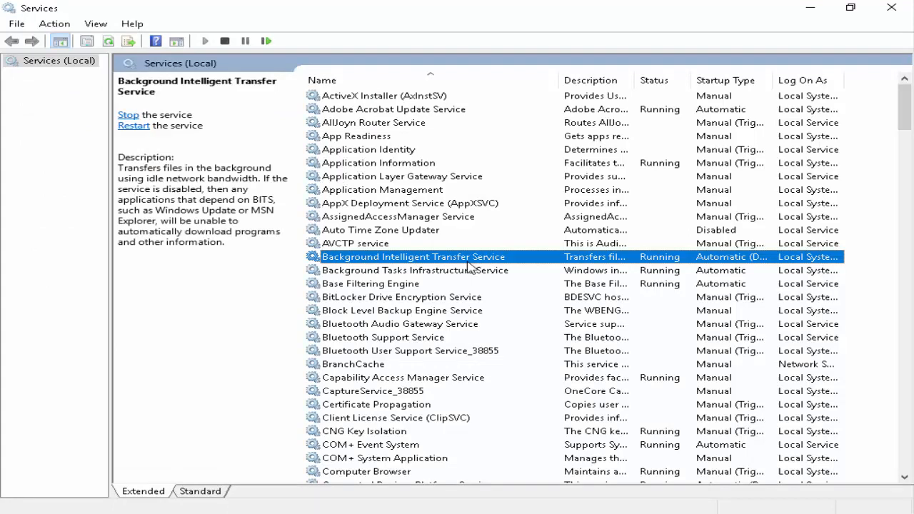
mouse_move(425, 258)
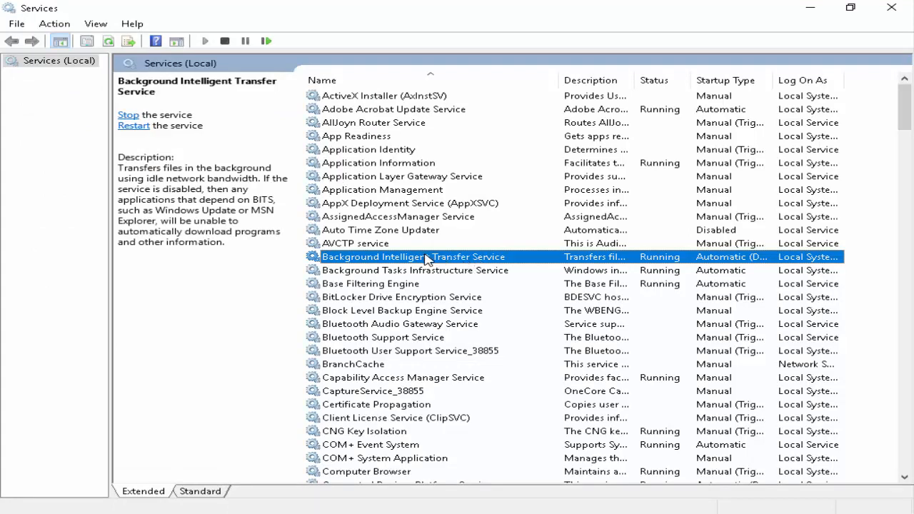
double_click(413, 256)
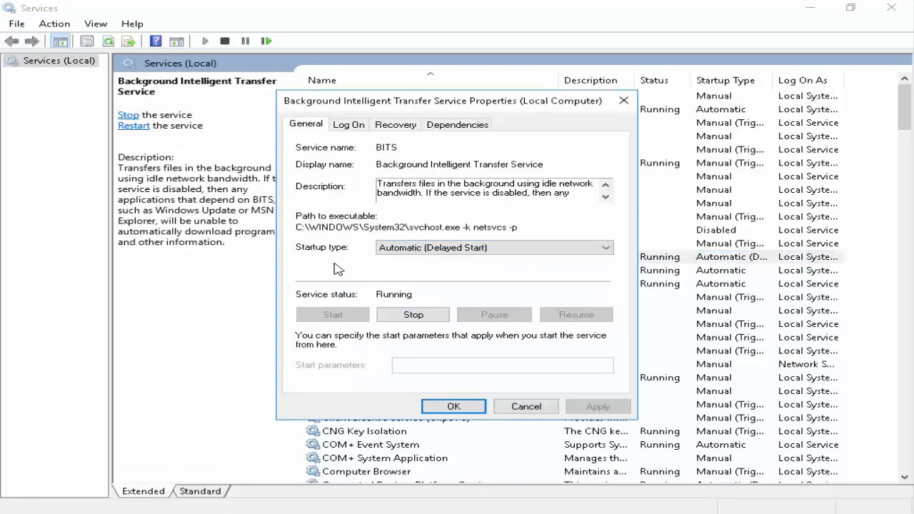
click(604, 247)
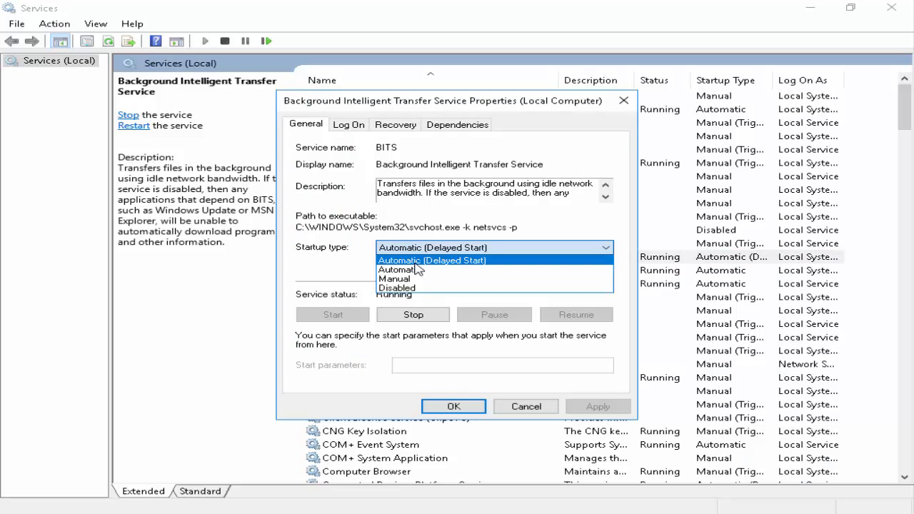
click(397, 270)
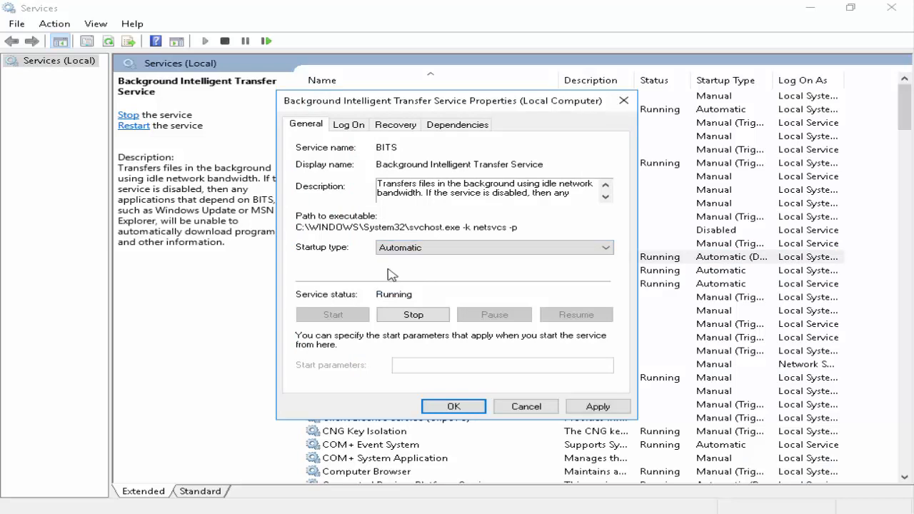
click(413, 315)
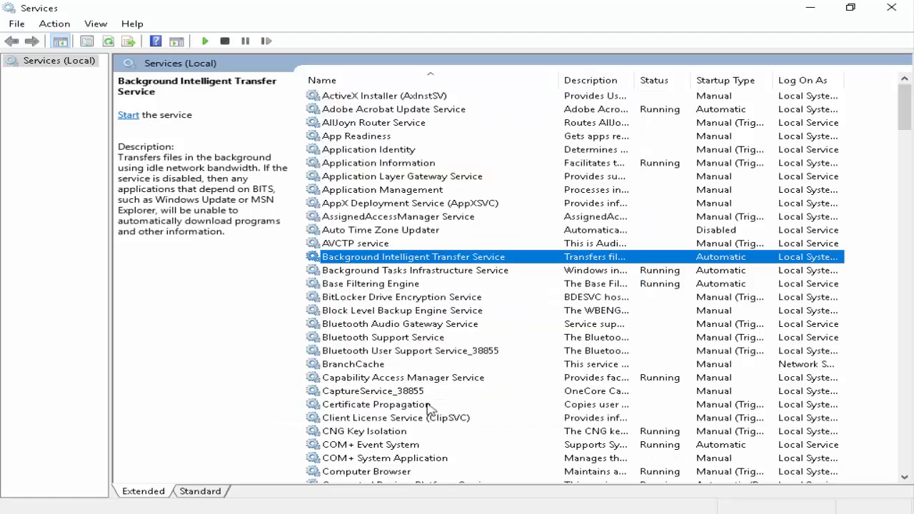
Step: Stop the Windows Update service and dismiss the stopping notice
click(371, 283)
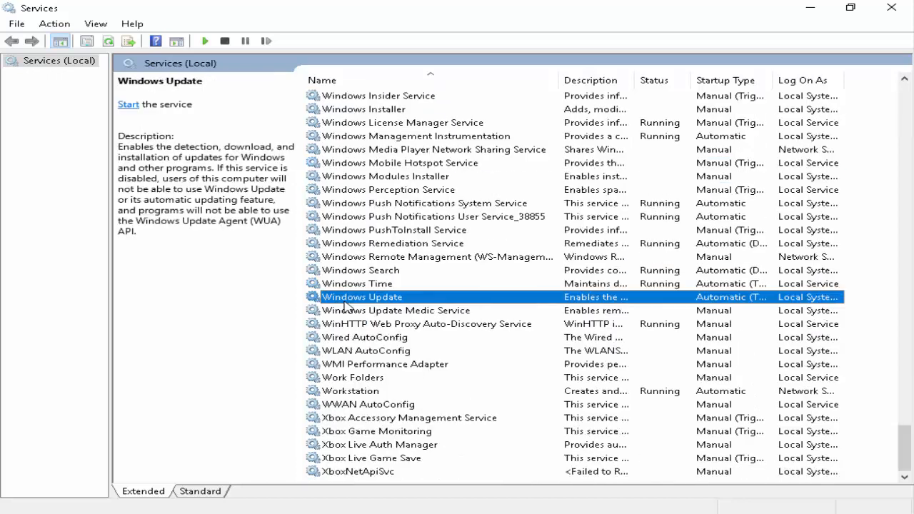
double_click(362, 296)
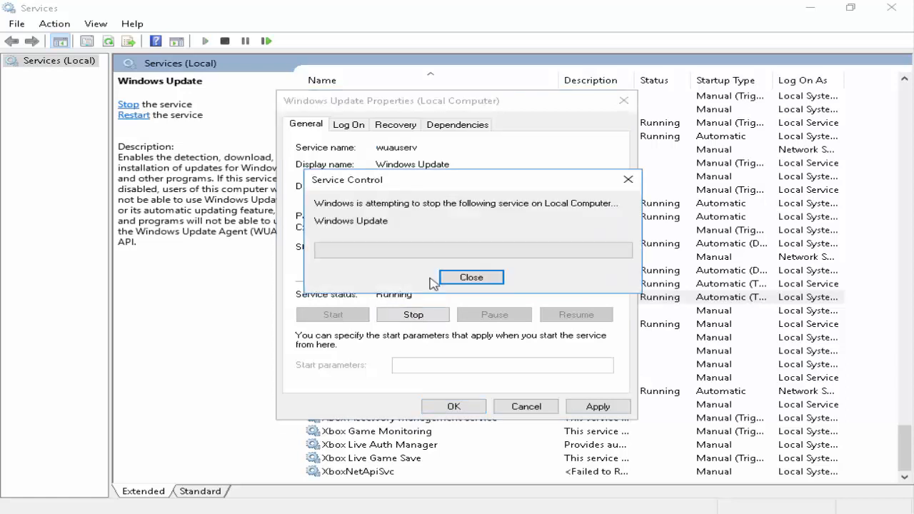
click(471, 277)
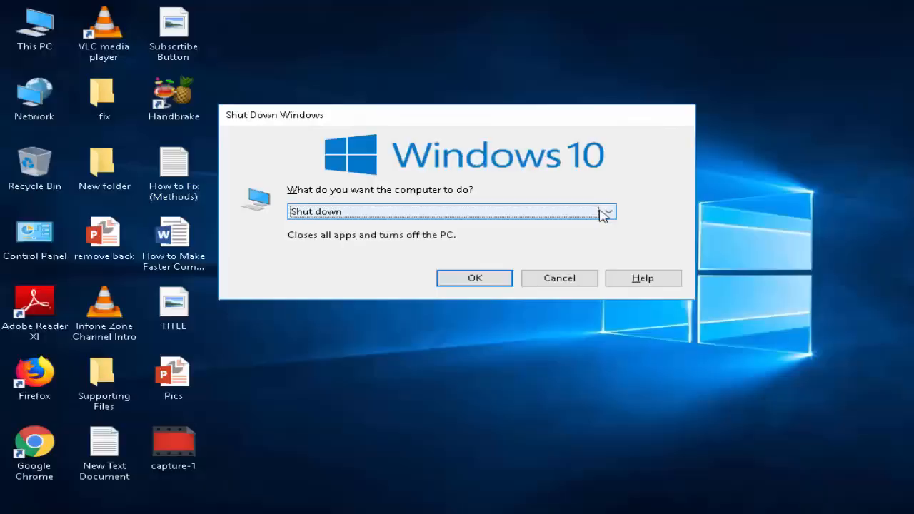
Step: Choose Restart in the Shut Down Windows prompt
click(606, 211)
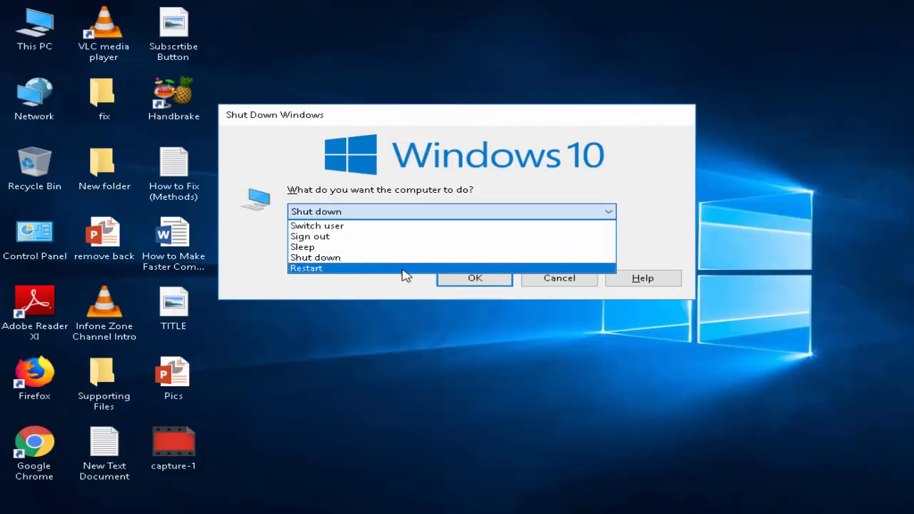
click(474, 278)
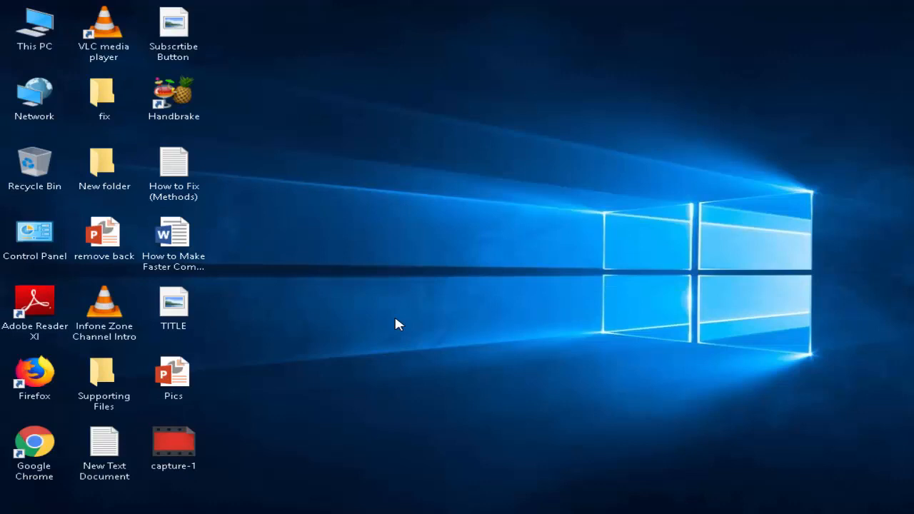
mouse_move(357, 329)
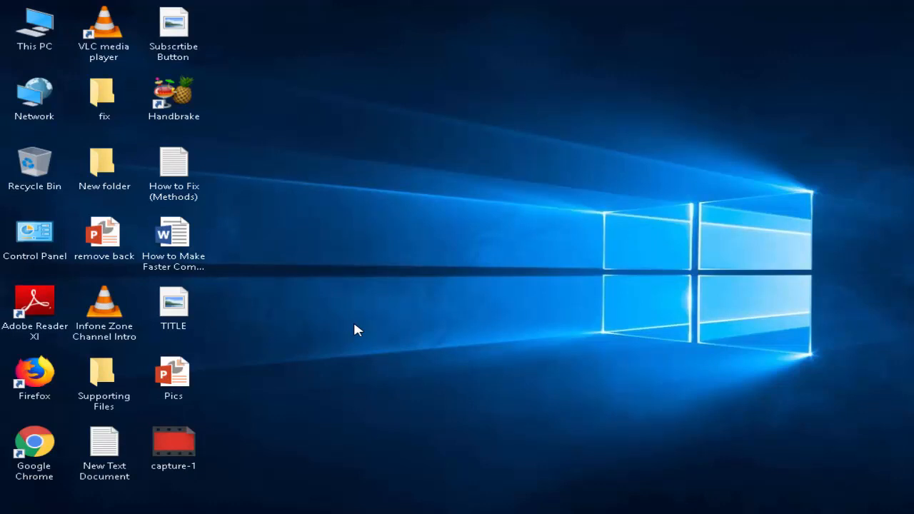
Step: Browse to C:\Windows\SoftwareDistribution in File Explorer
double_click(35, 25)
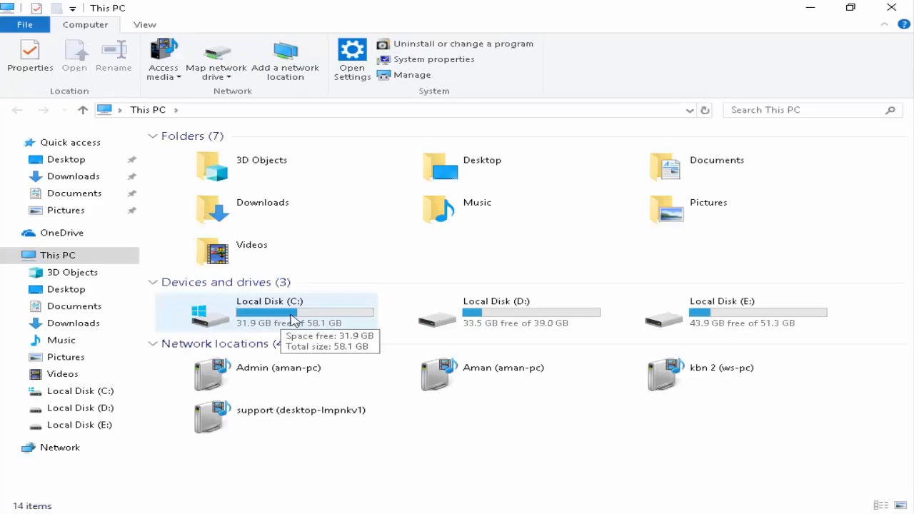
double_click(269, 313)
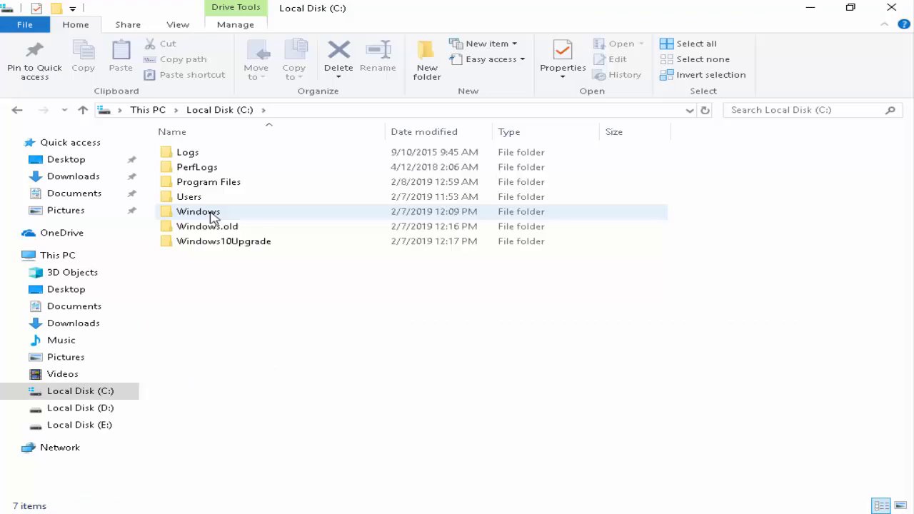
double_click(197, 212)
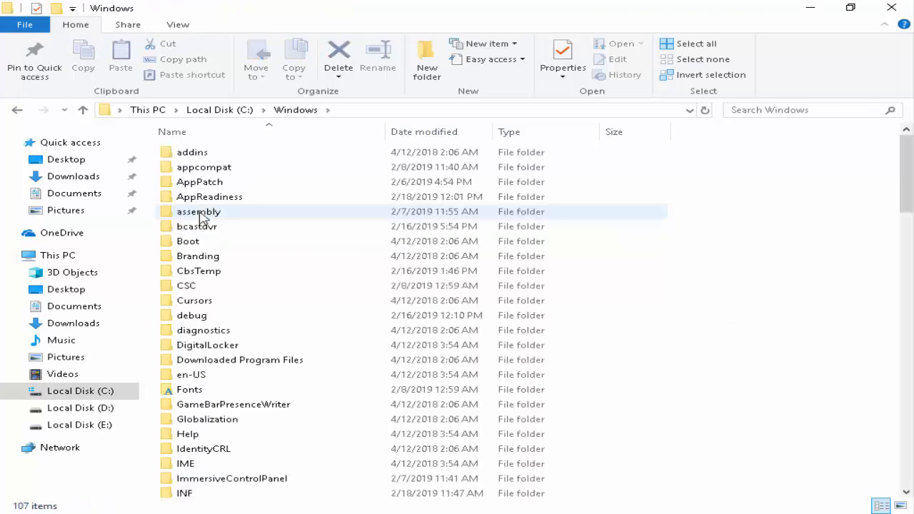
click(199, 211)
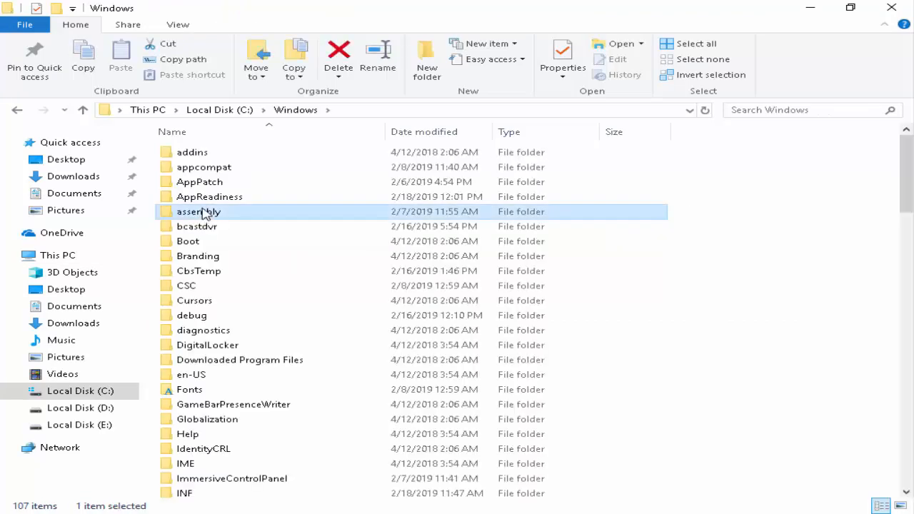
scroll(down, 3)
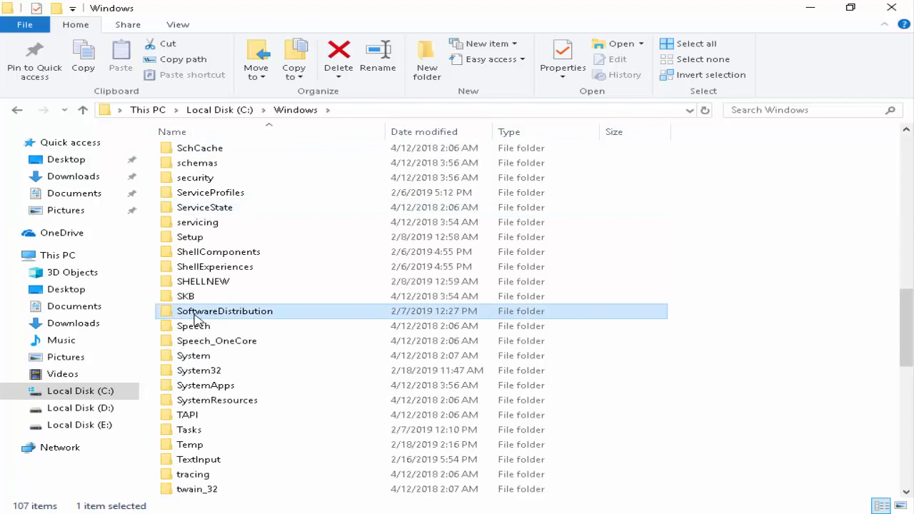
double_click(224, 311)
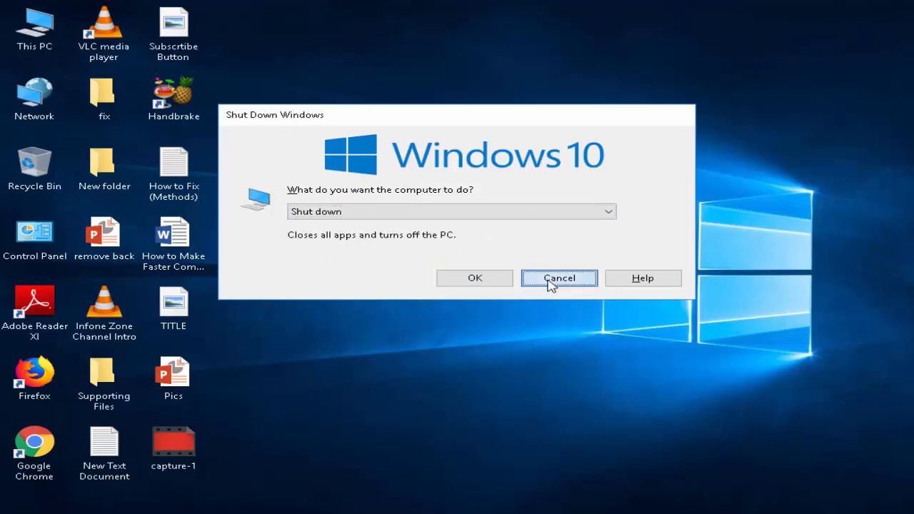
Step: Cancel the Shut Down Windows prompt
click(559, 278)
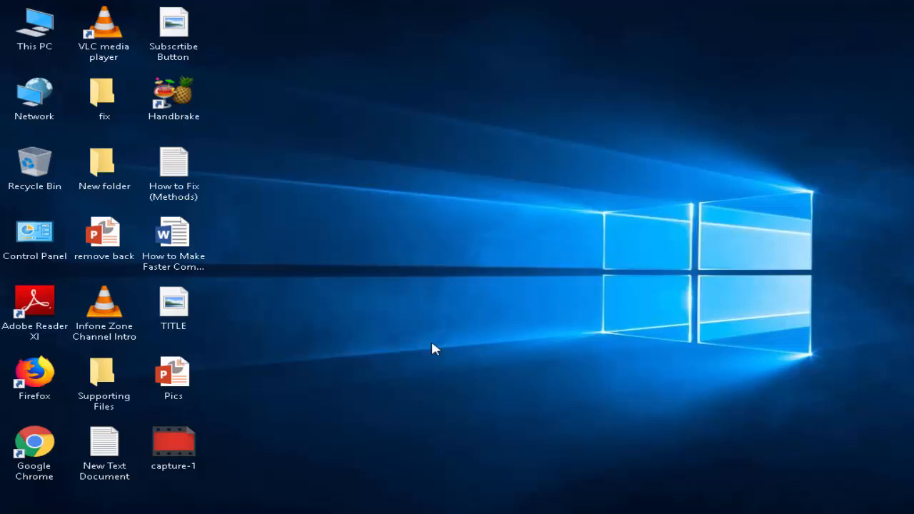